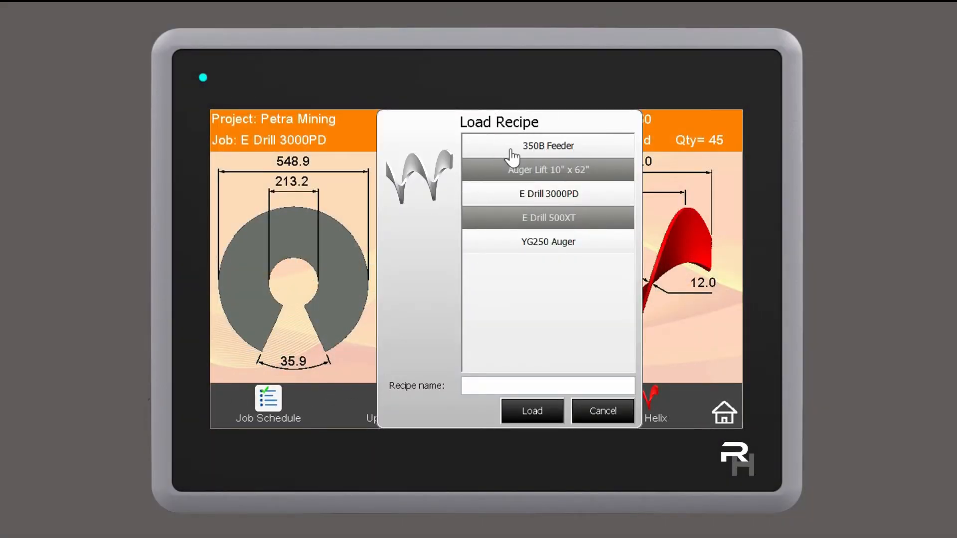
Step: Load the 350B Feeder recipe, bringing up Miltron's 425.7 blank and 400.0 outer, 350.0 pitch flight
left_click(547, 146)
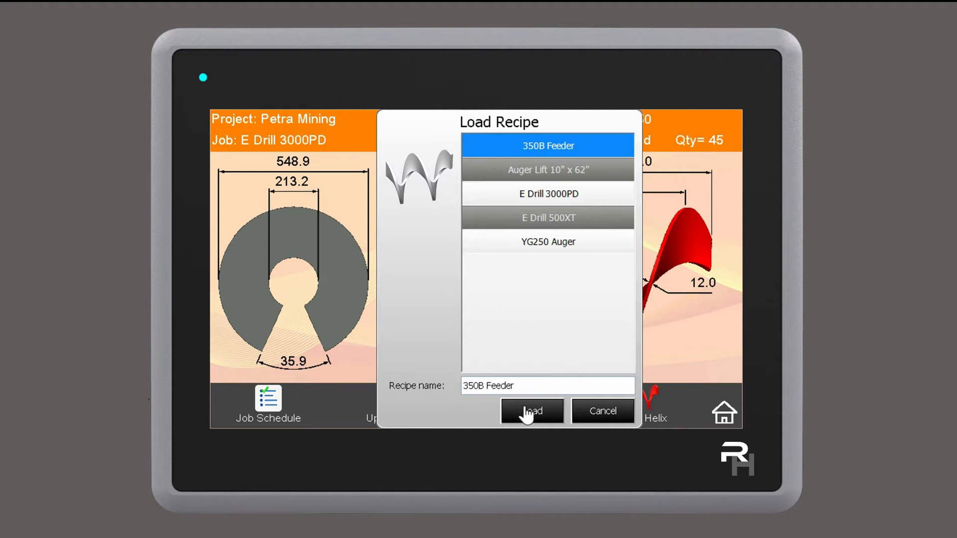
left_click(532, 411)
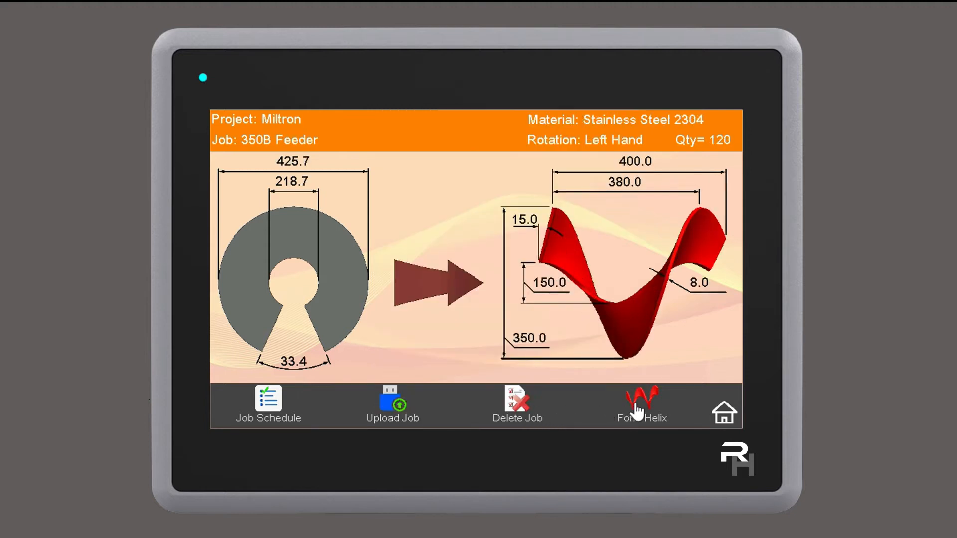